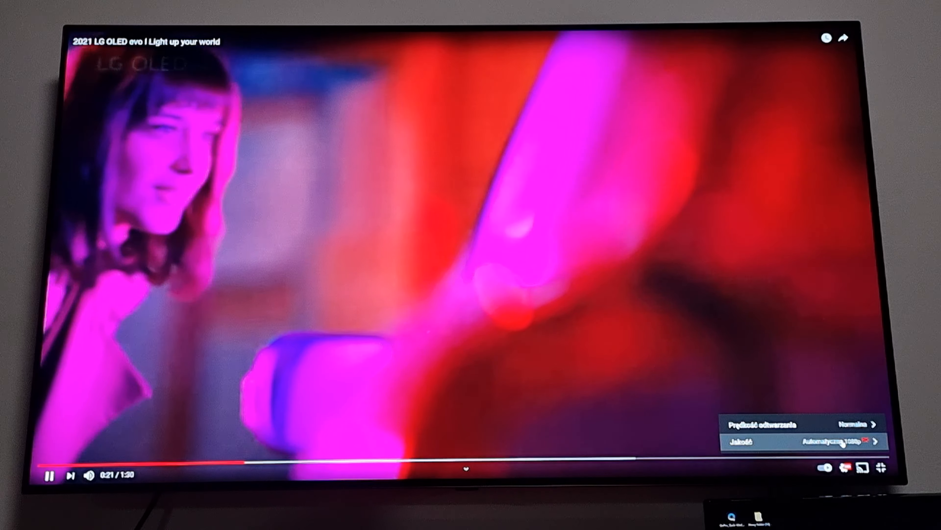
Show the video's quality list (1080p down to 144p) with Auto currently selected
left_click(800, 441)
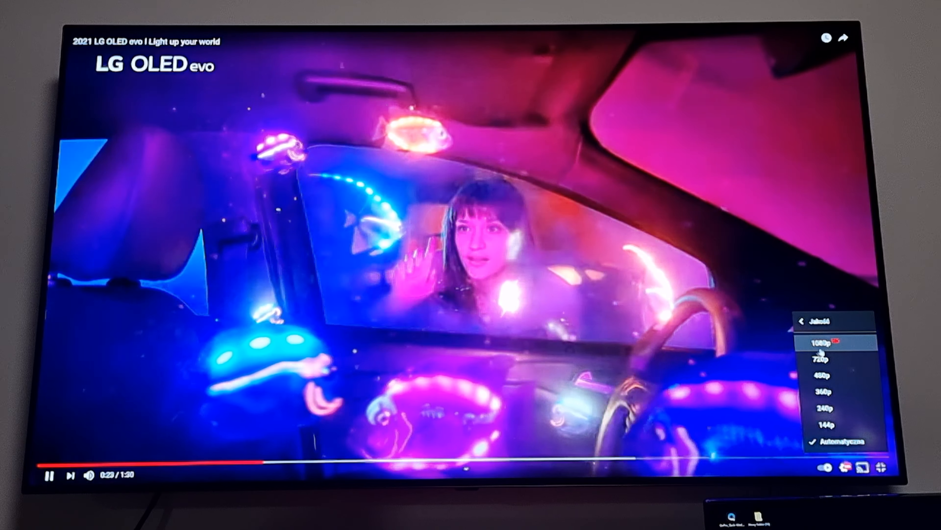